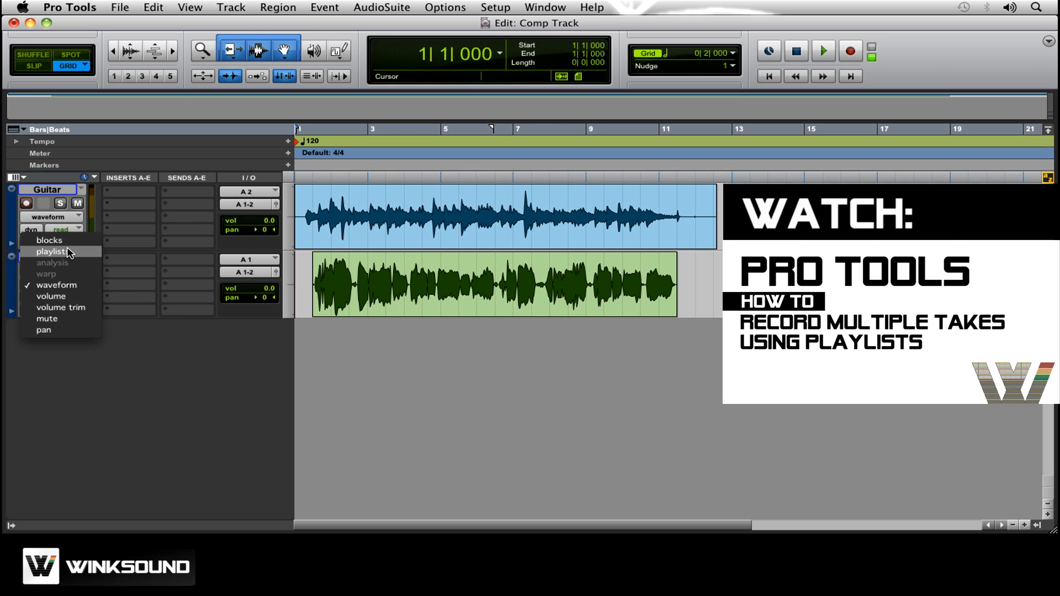
Reveal the vocal track's playlist menu listing VOX, VOX Take 2 and VOX Take 3
click(51, 251)
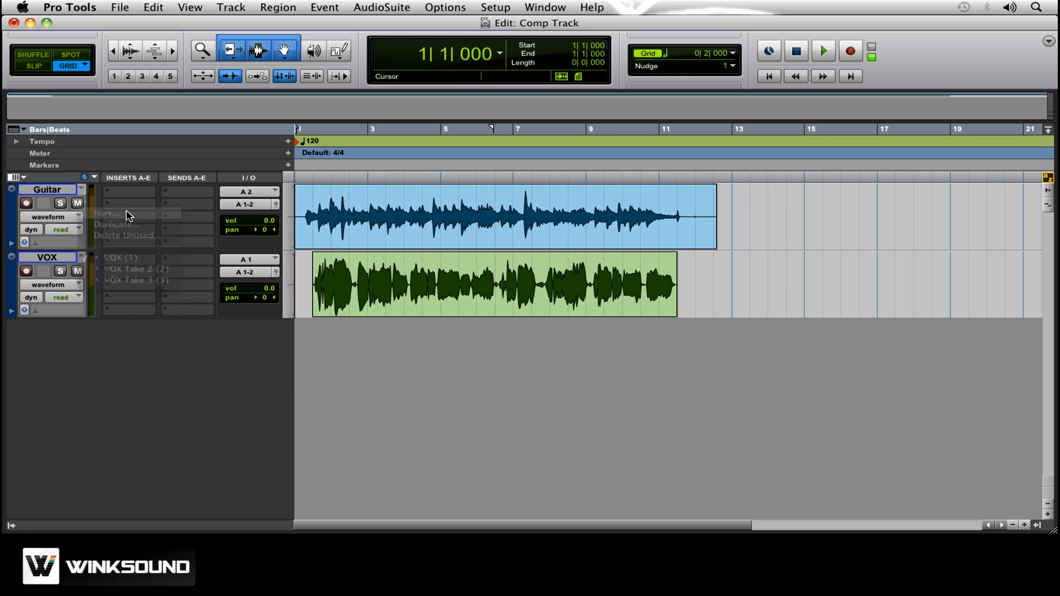
Create a new empty playlist on the vocal track named 'VOX Comp'
click(104, 213)
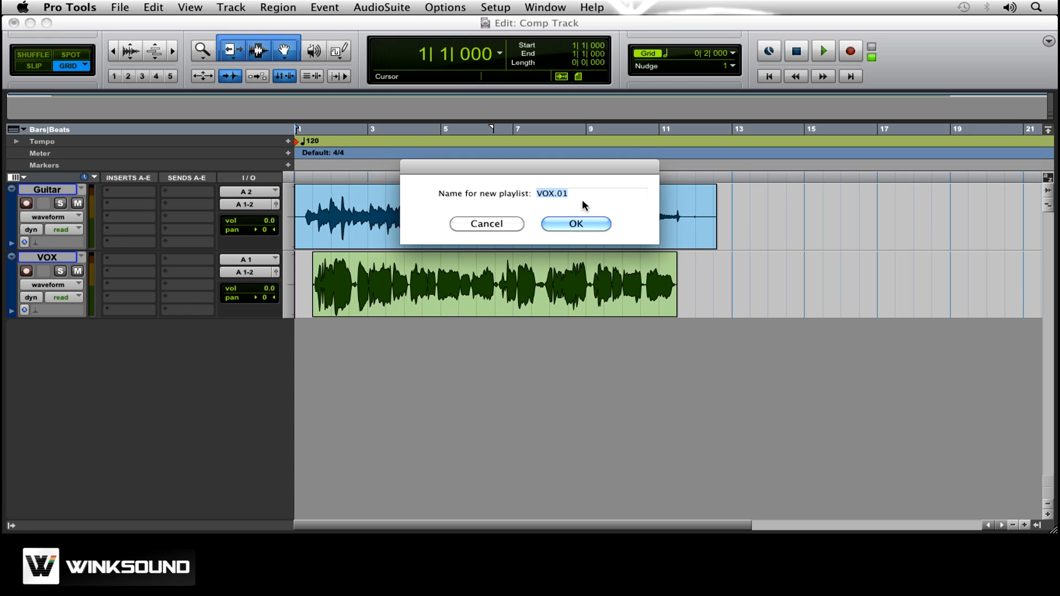
text(V)
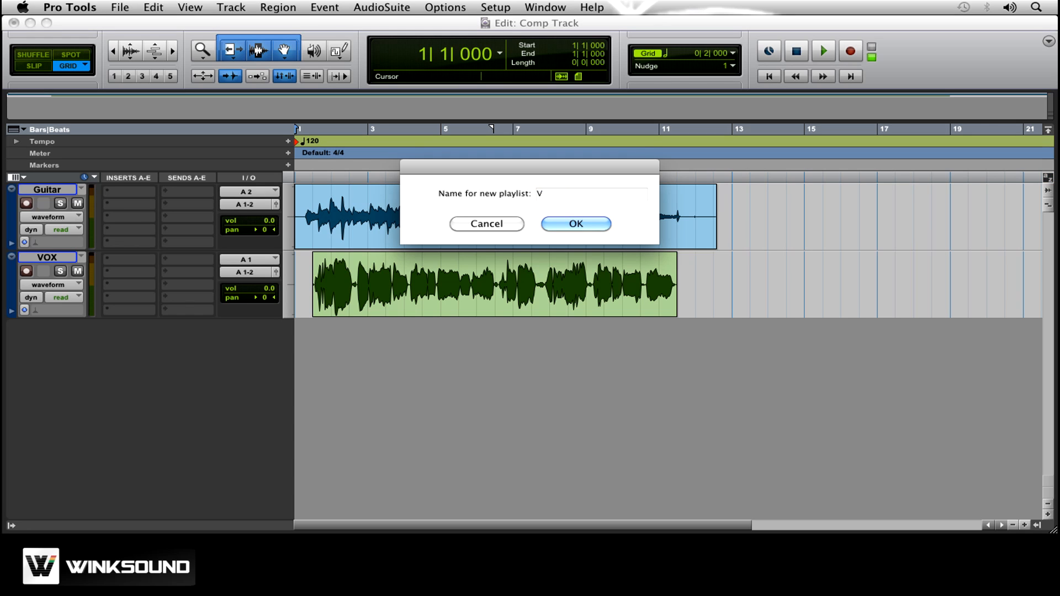
text(OX Col)
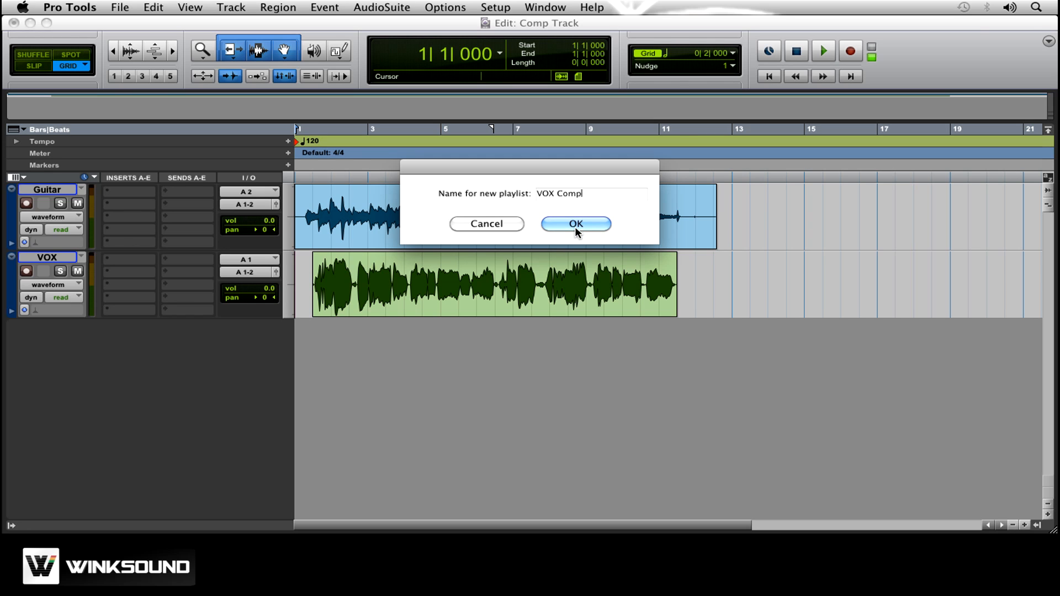
click(575, 224)
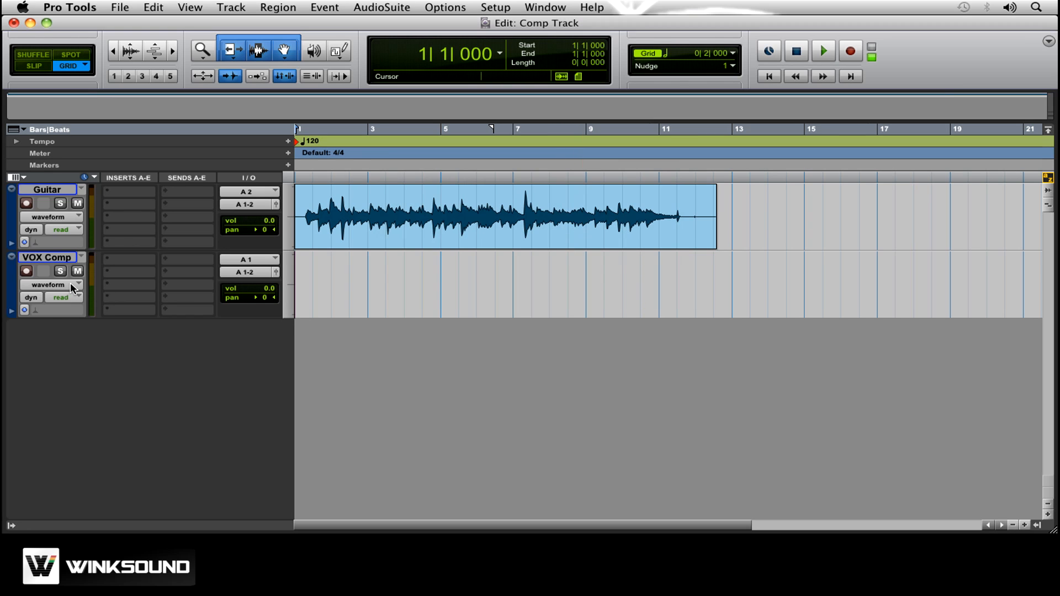
Switch VOX Comp to Playlists view so the three takes appear as lanes, with VOX soloed
click(47, 283)
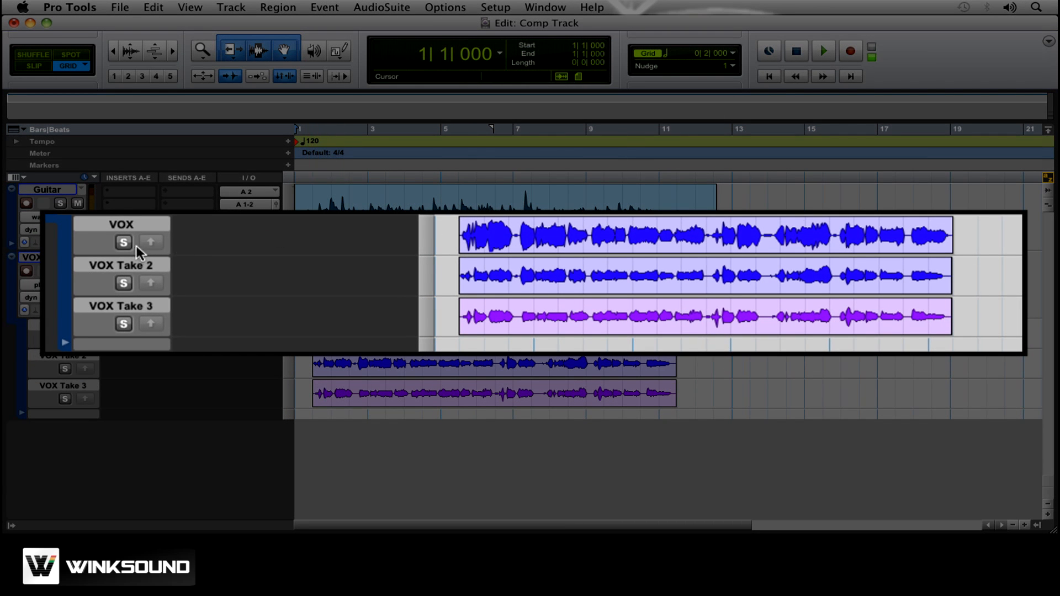
click(124, 242)
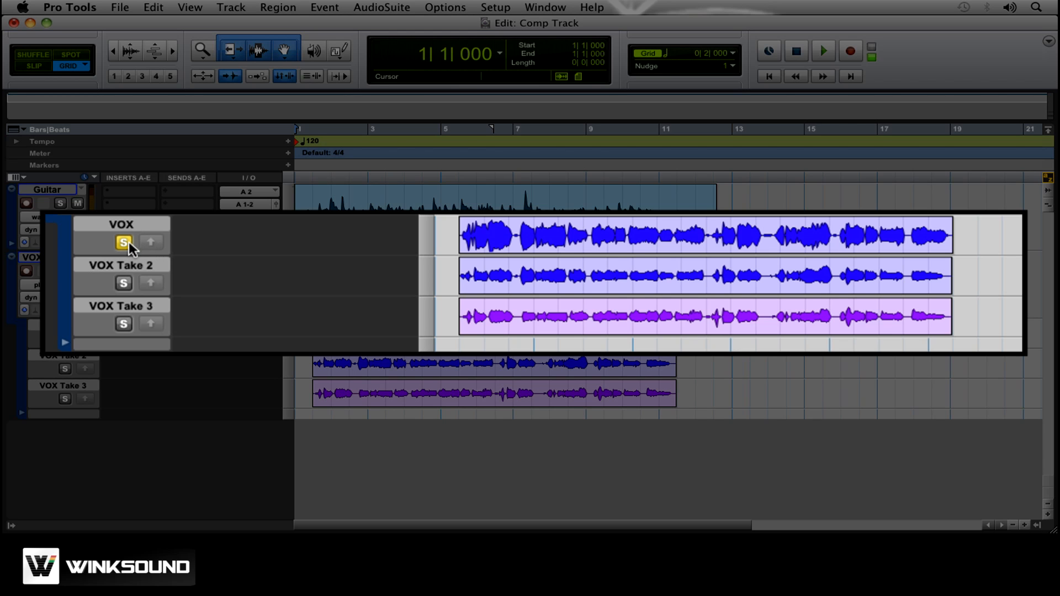
click(482, 234)
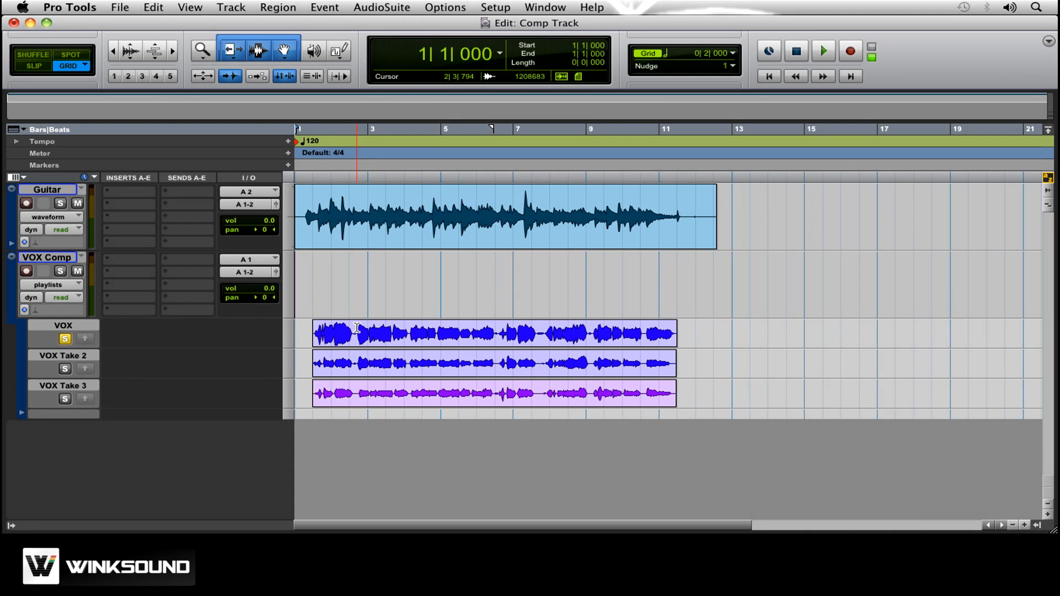
Play the song while soloing VOX Take 2 then VOX Take 3, then stop playback
click(823, 50)
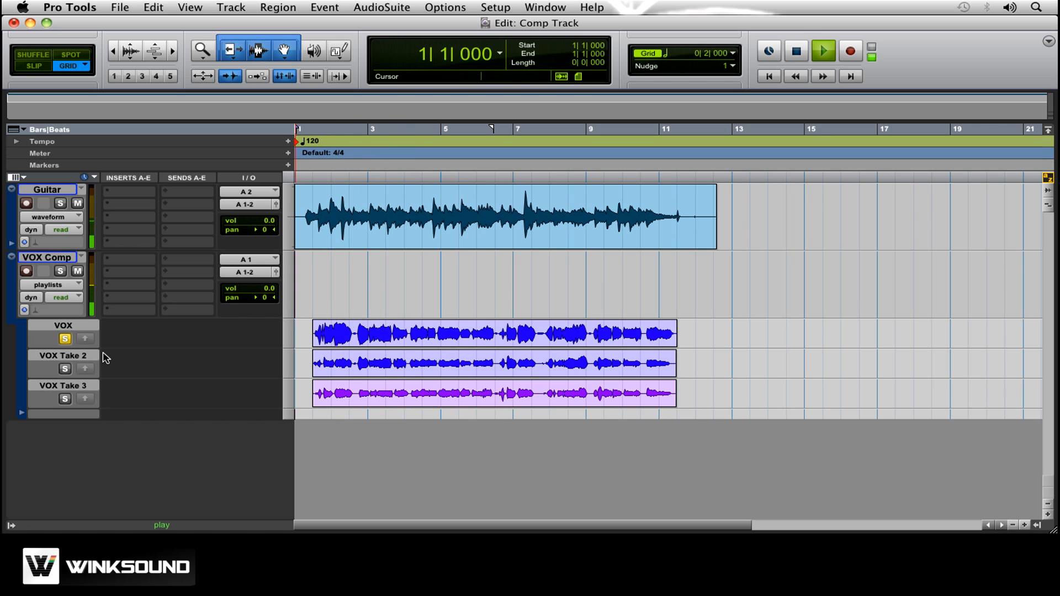
click(64, 369)
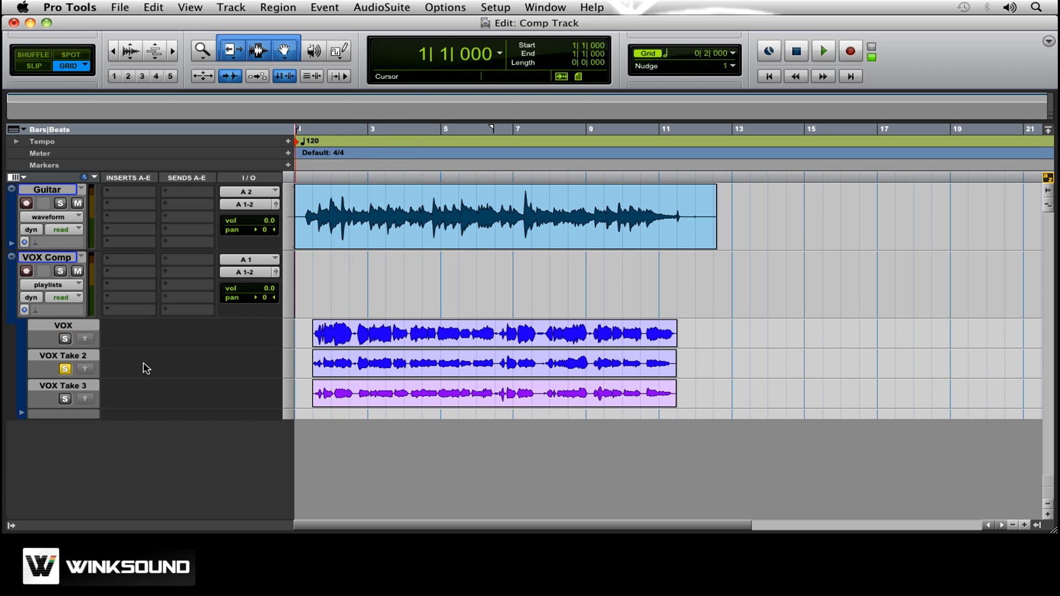
click(822, 50)
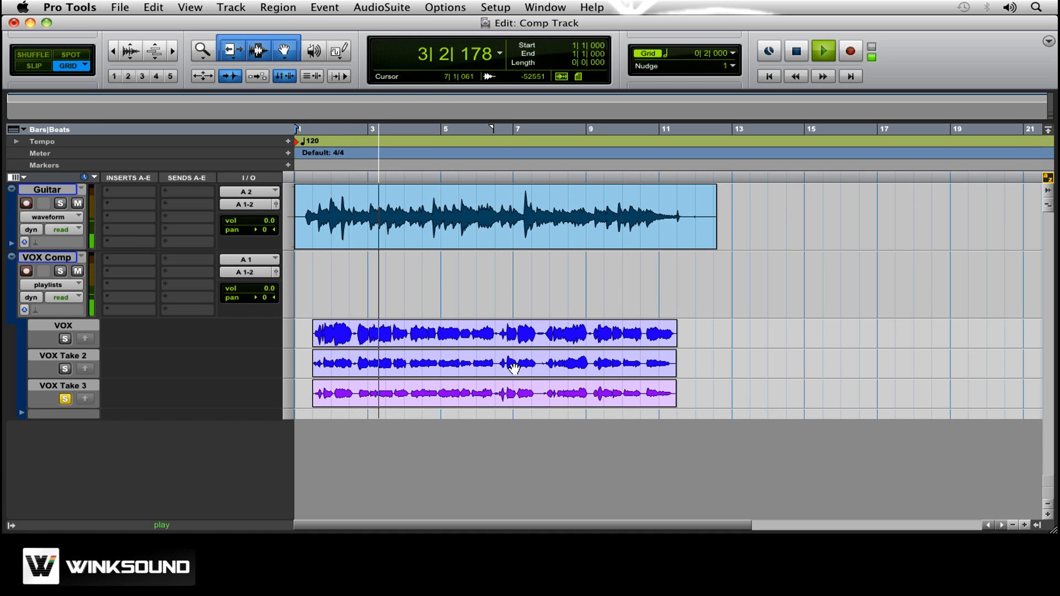
click(822, 51)
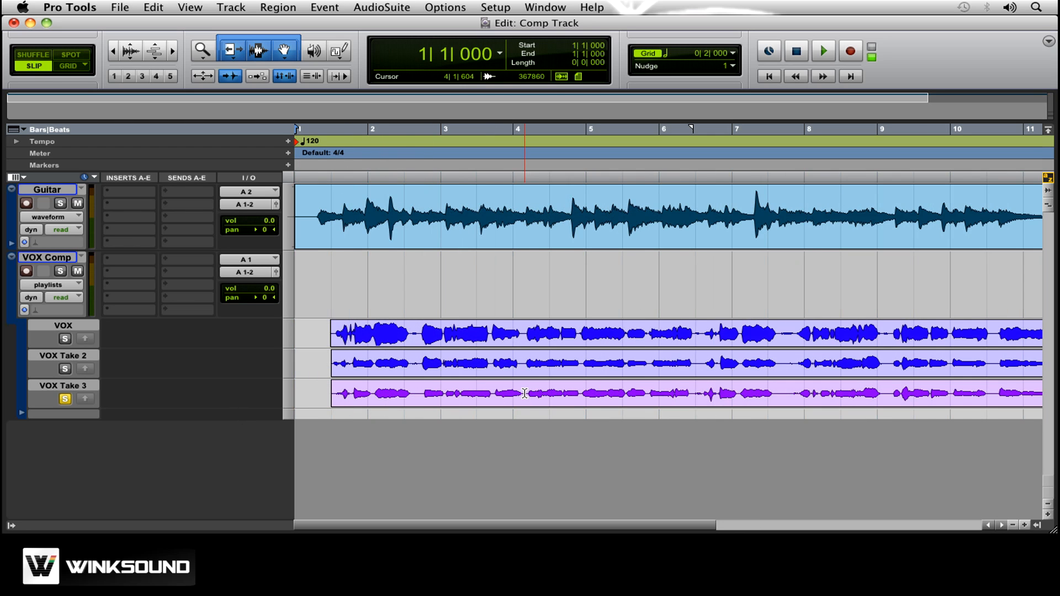
Promote the opening phrase of VOX Take 3 and further take sections into VOX Comp
drag(331, 394, 523, 394)
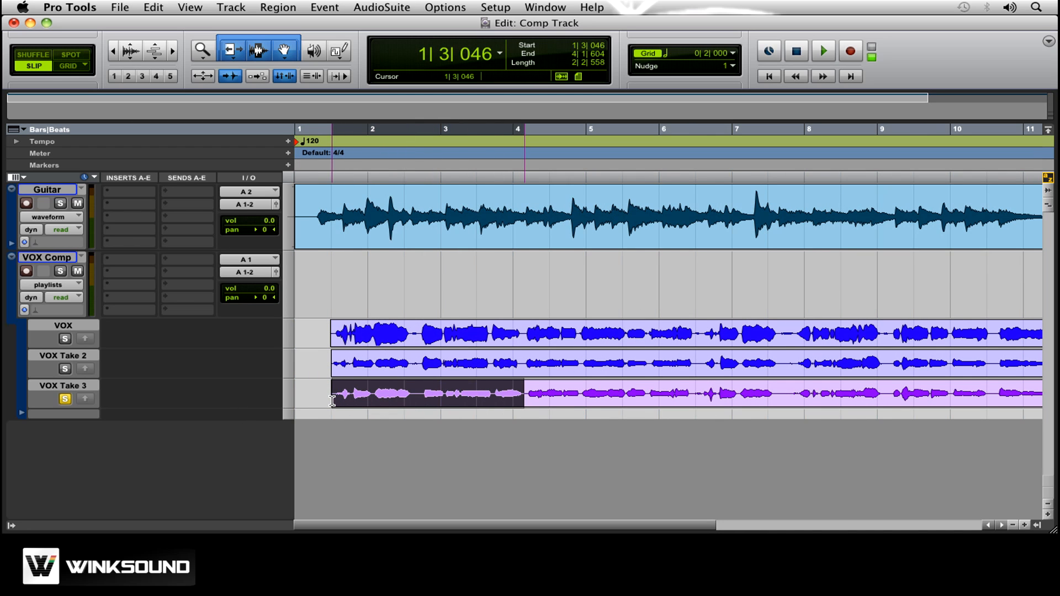
click(64, 398)
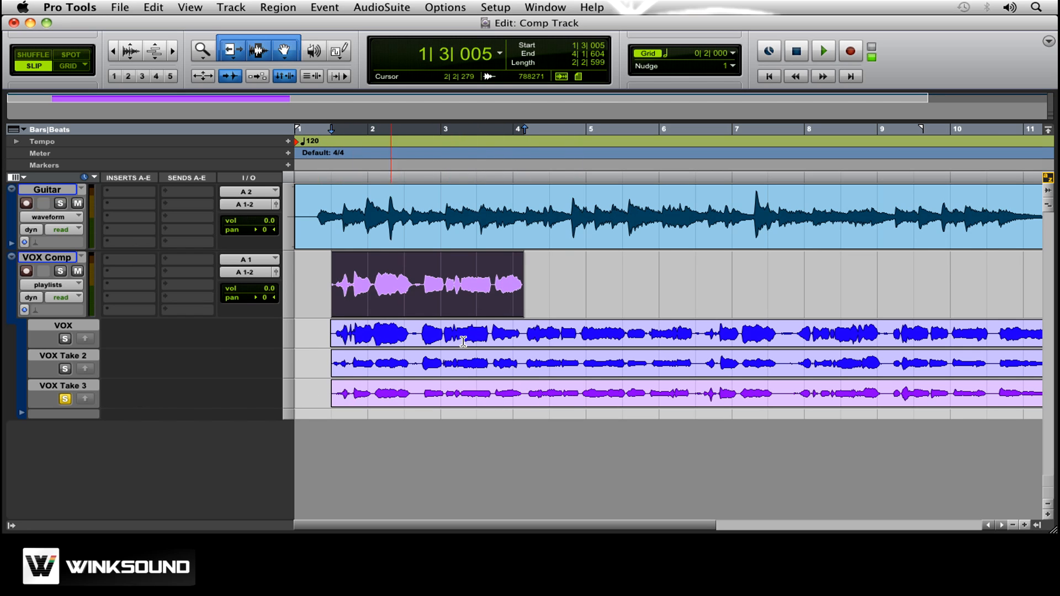
click(427, 285)
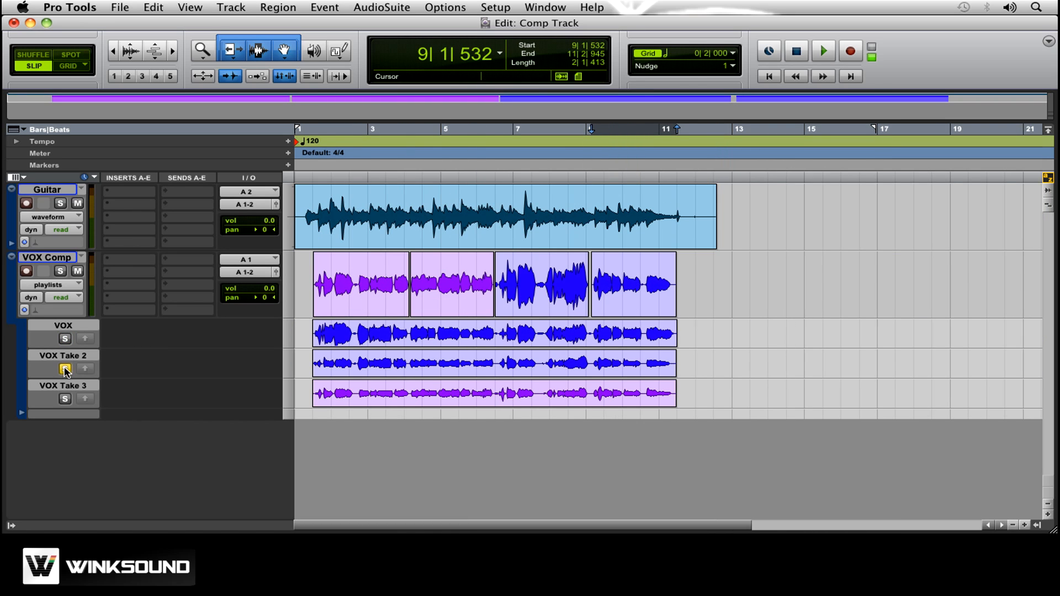
Return VOX Comp to Waveform view and play the finished comp with the guitar, then stop
click(59, 283)
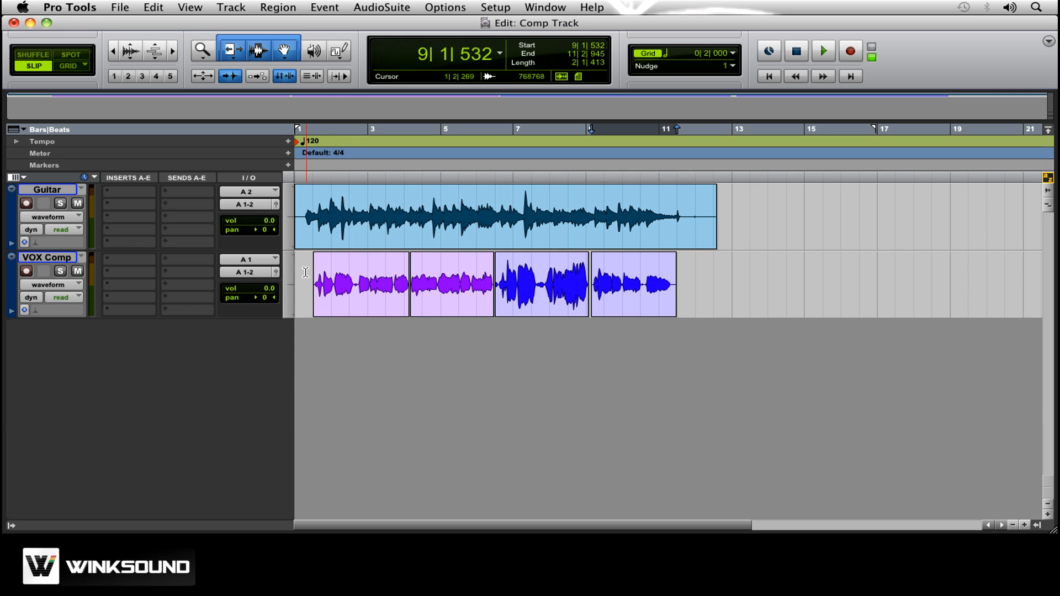
click(821, 51)
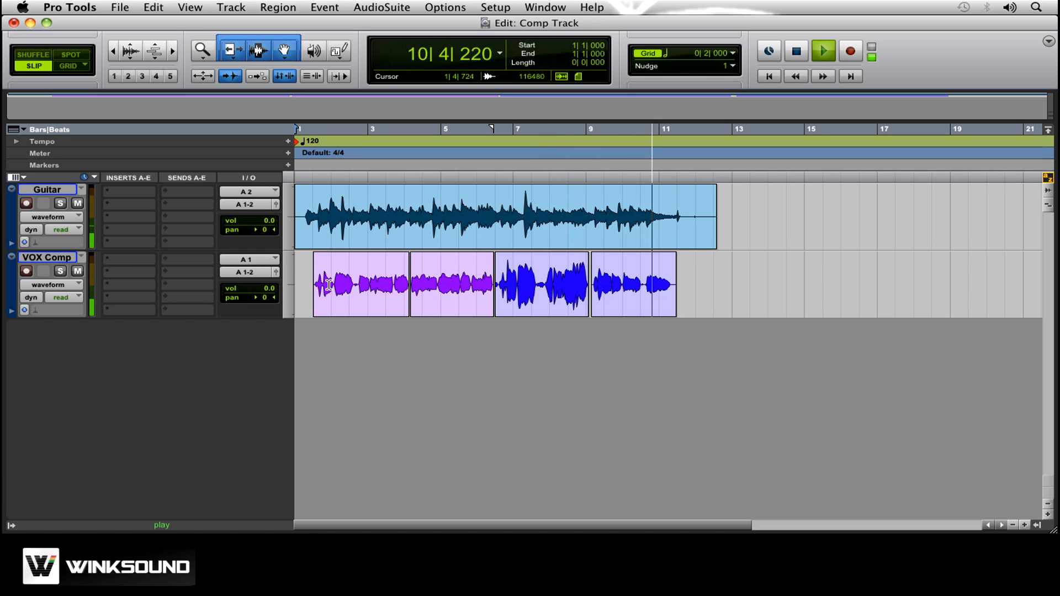
click(822, 51)
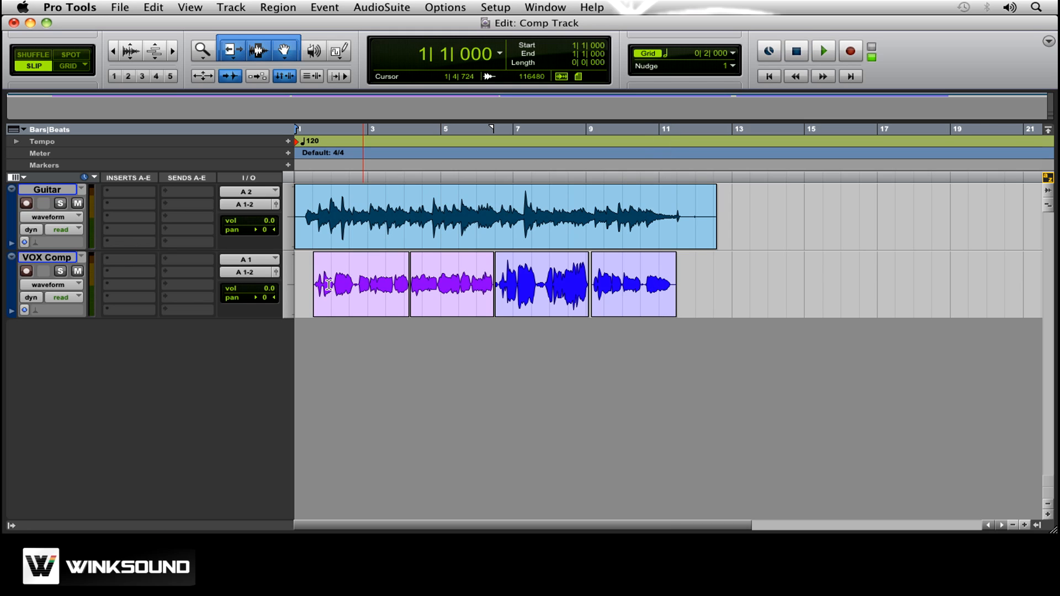